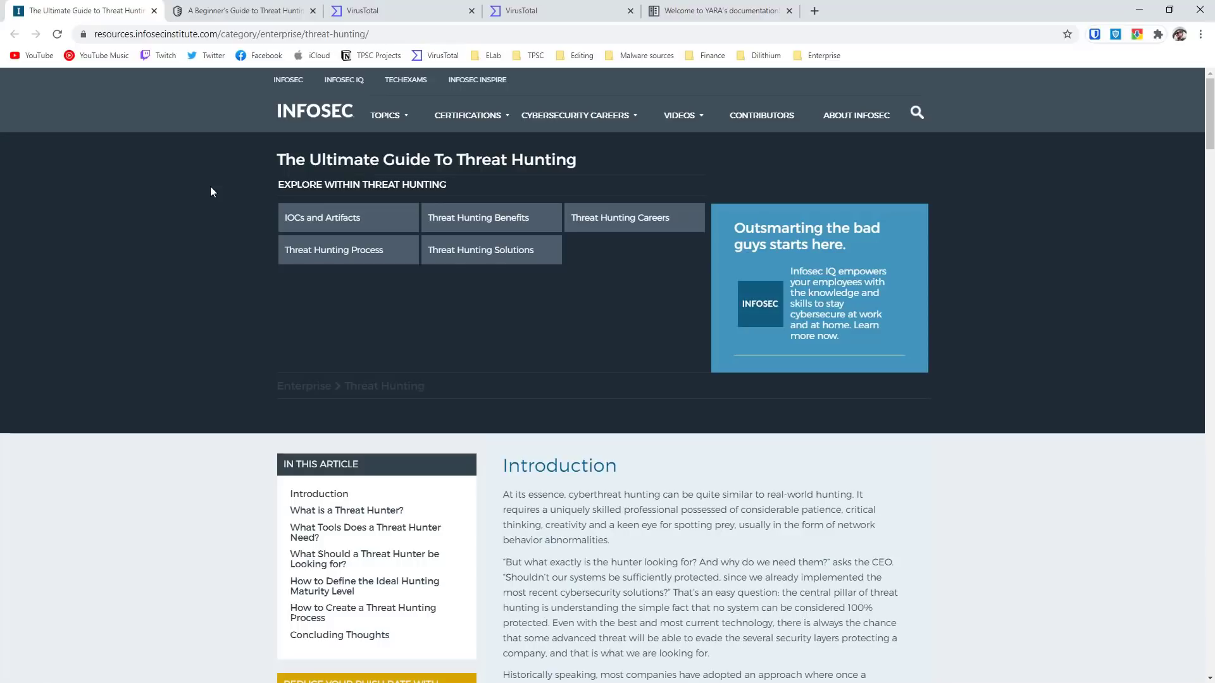
mouse_move(236, 197)
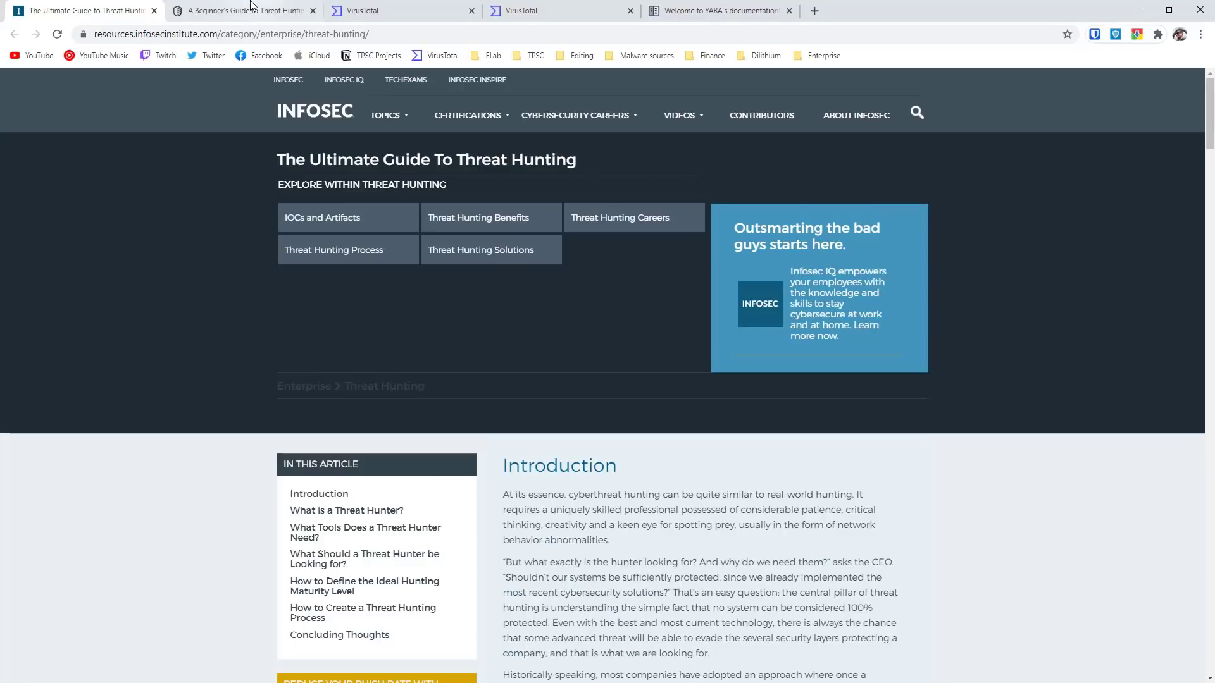
Step: Review the autostart entries scanner, then the running-process tree with VirusTotal detection ratios
click(241, 10)
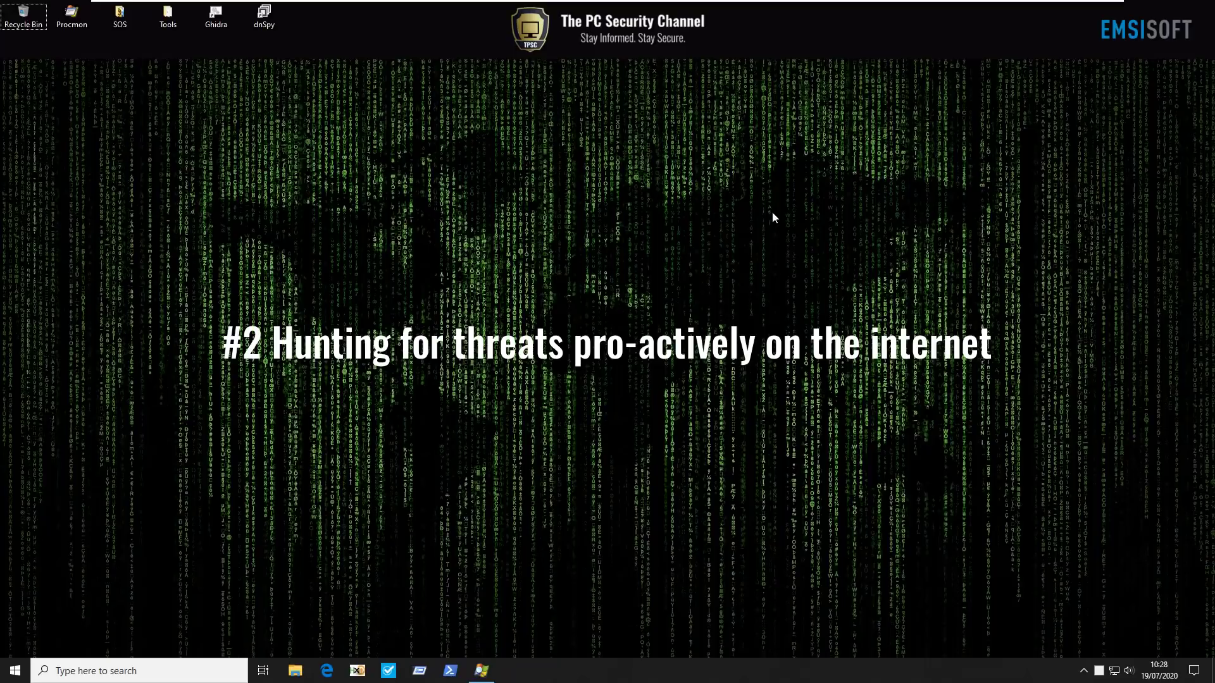
mouse_move(763, 229)
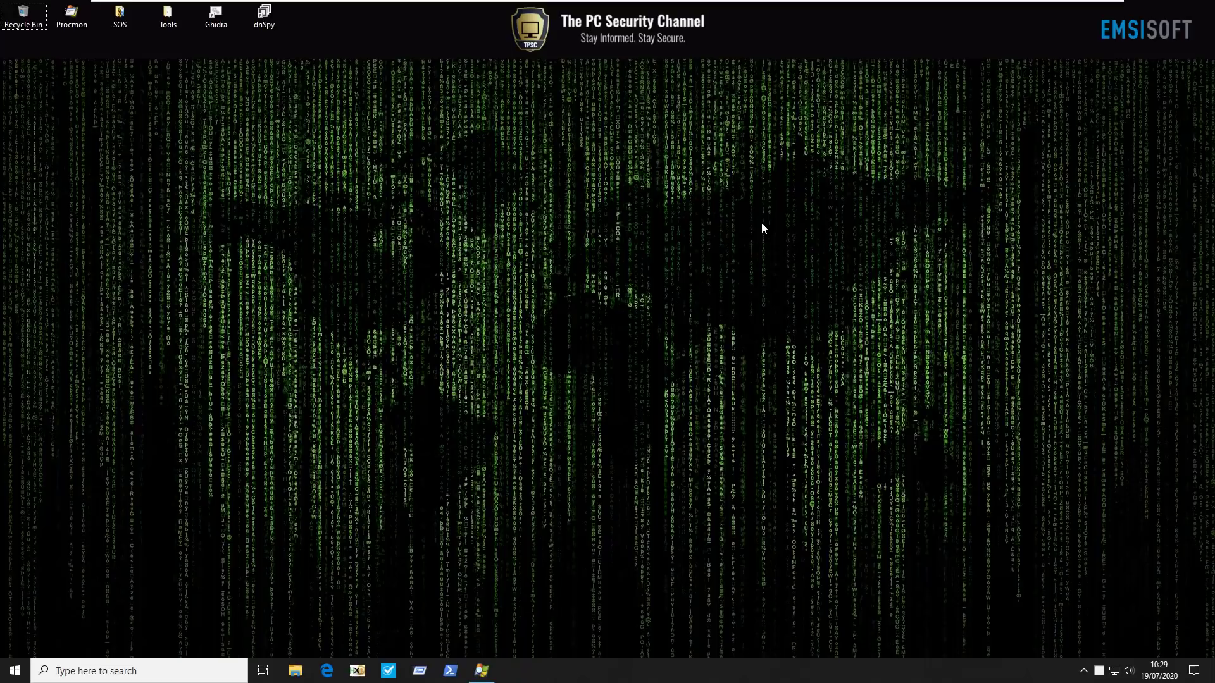
mouse_move(681, 249)
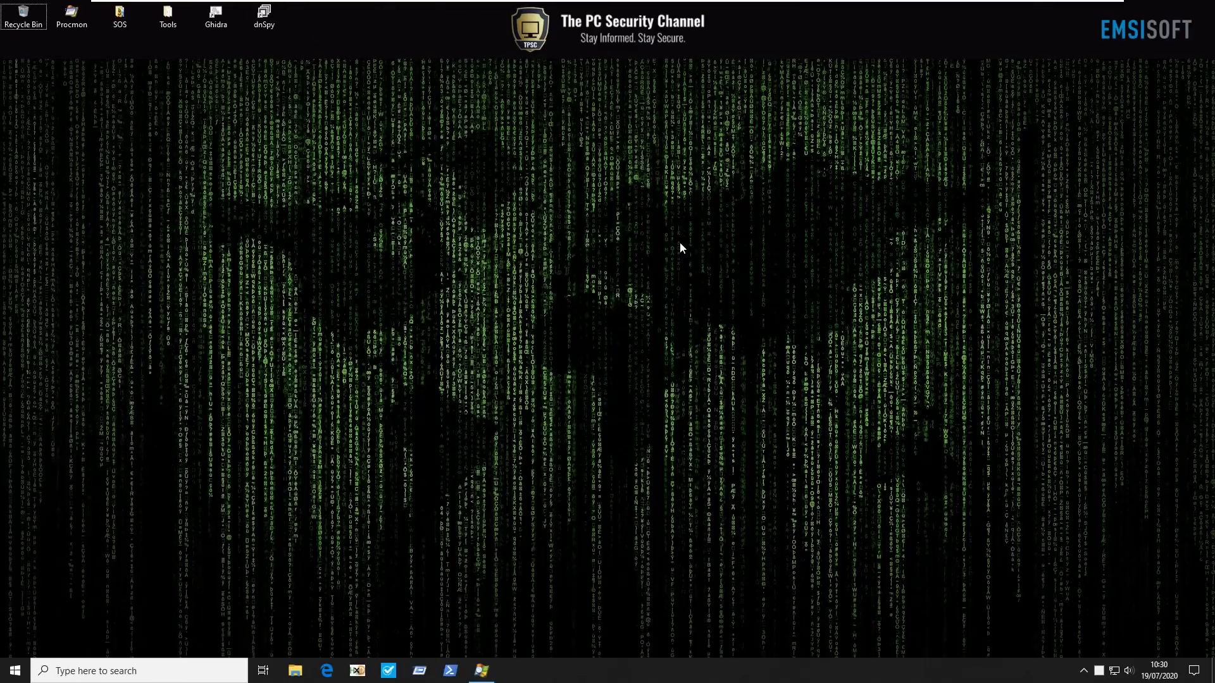
mouse_move(674, 250)
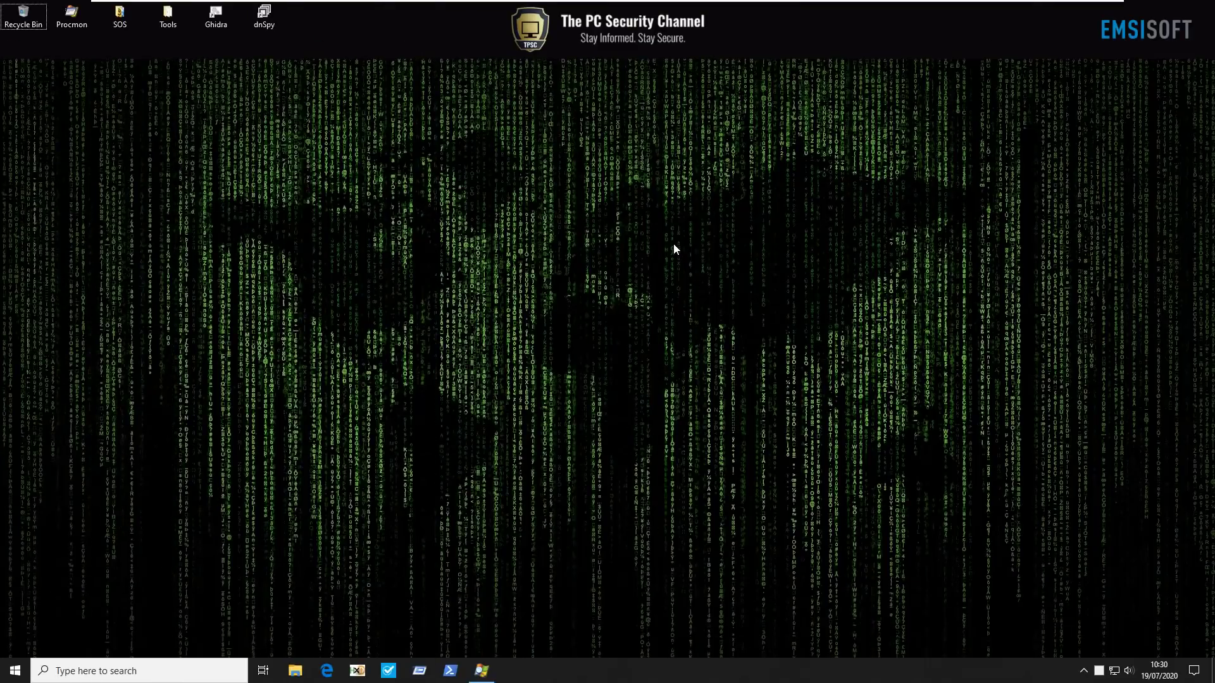
mouse_move(676, 239)
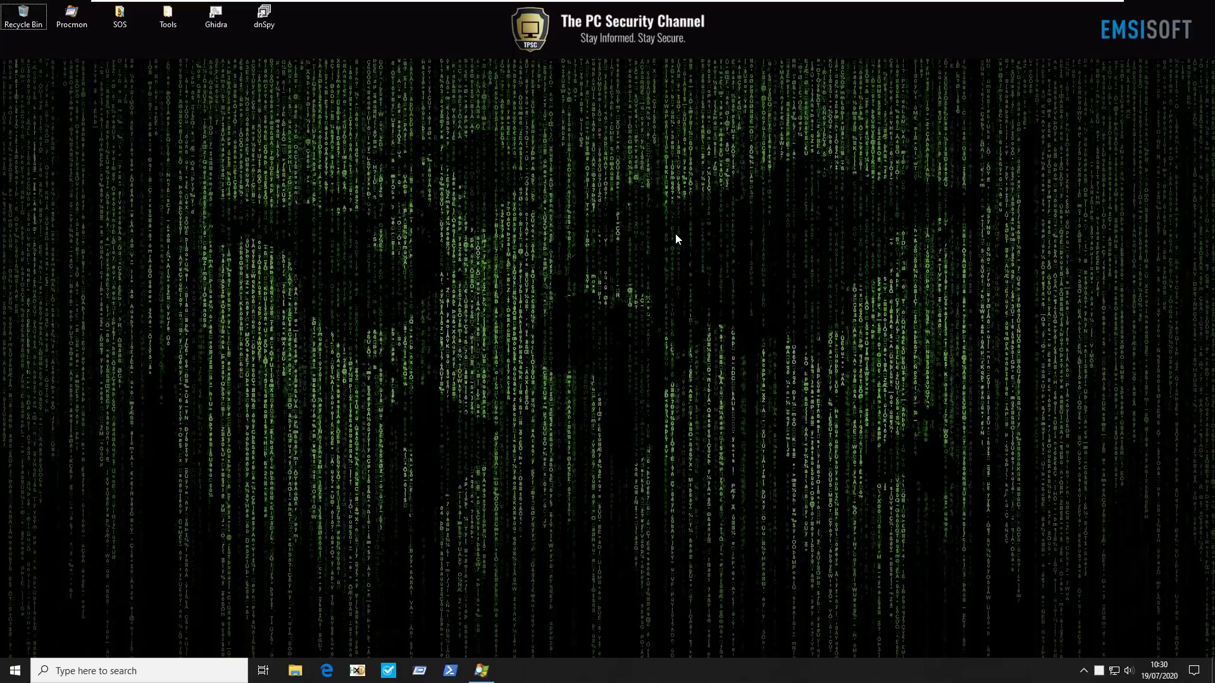
mouse_move(585, 331)
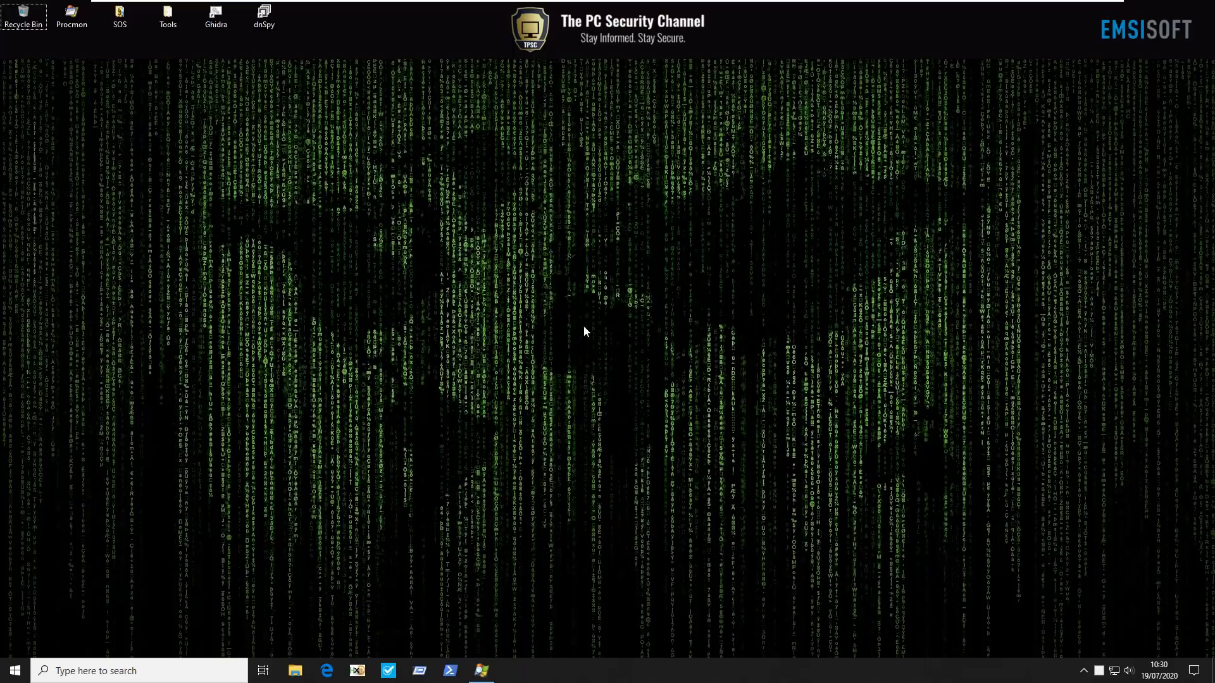
mouse_move(541, 608)
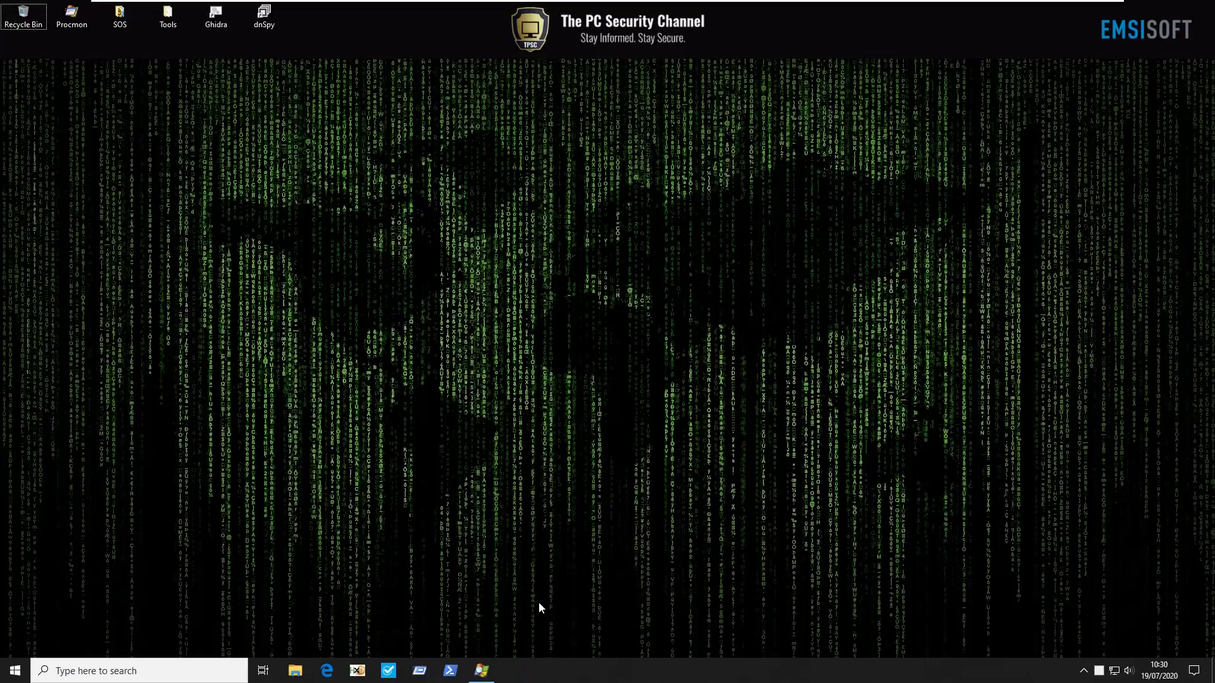
click(480, 670)
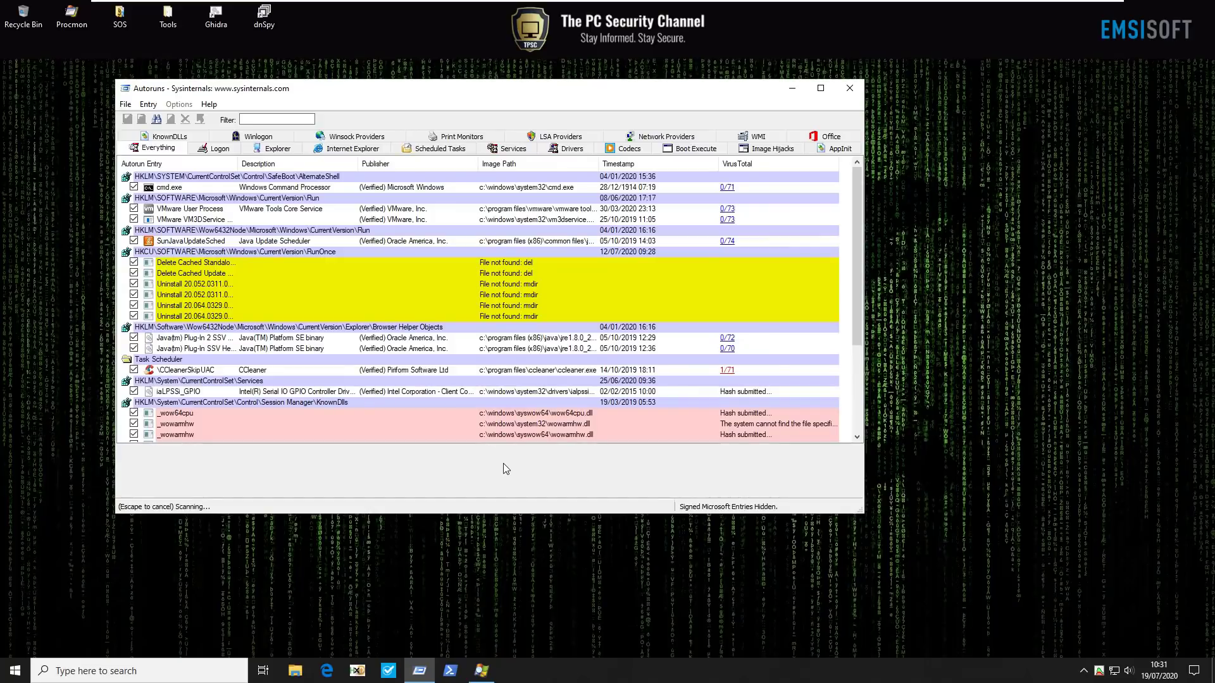
click(440, 148)
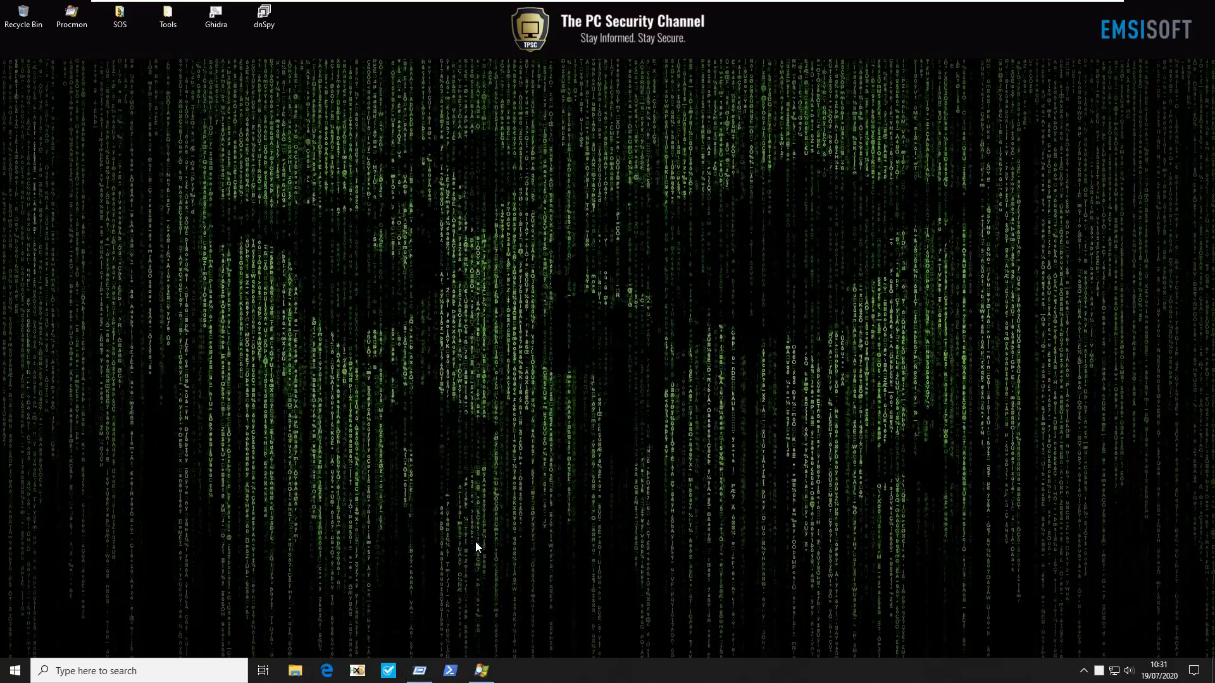
click(481, 671)
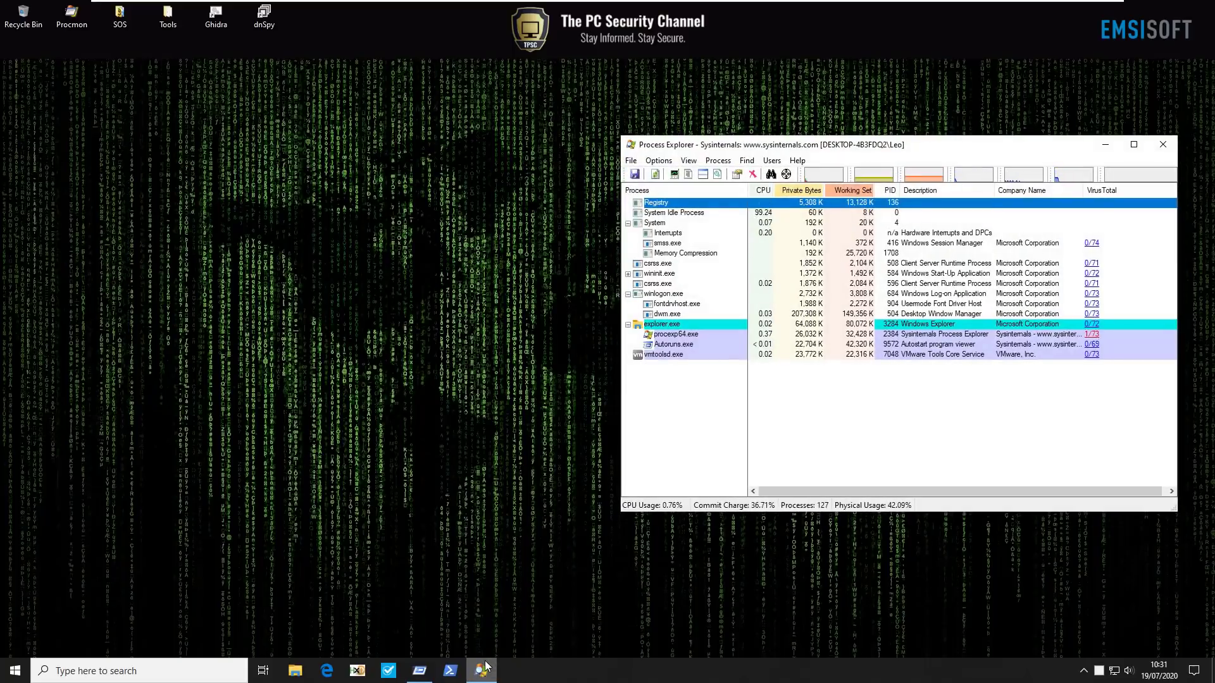
mouse_move(658, 283)
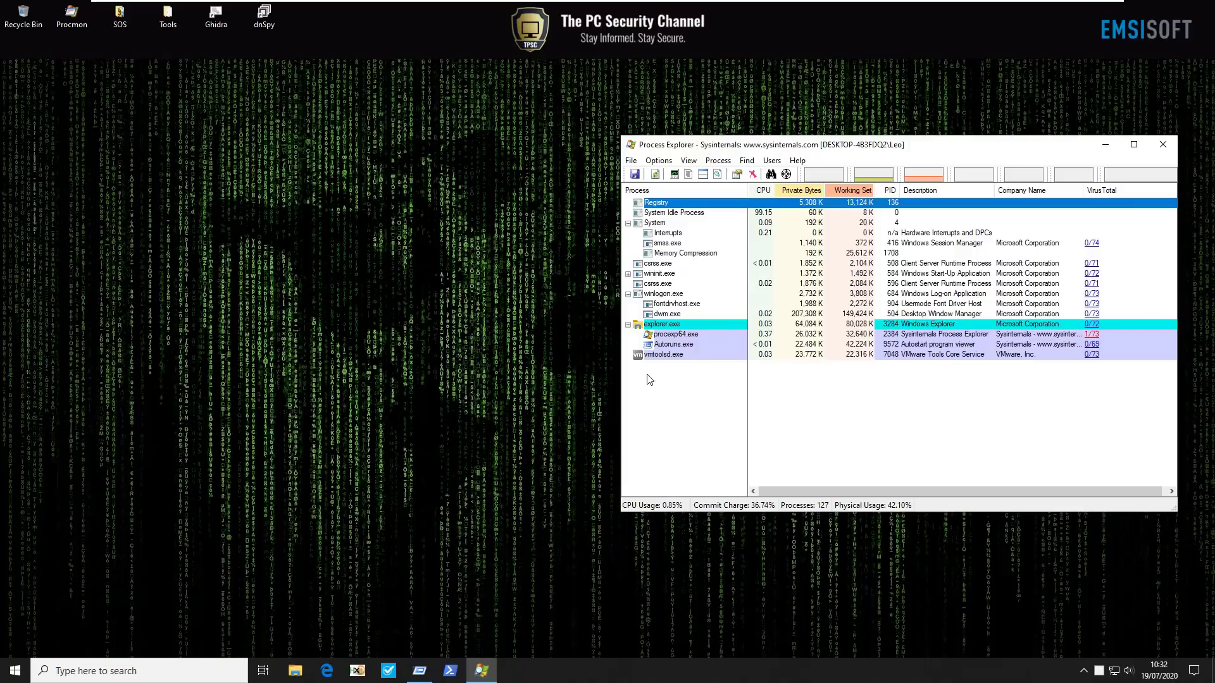
mouse_move(675, 303)
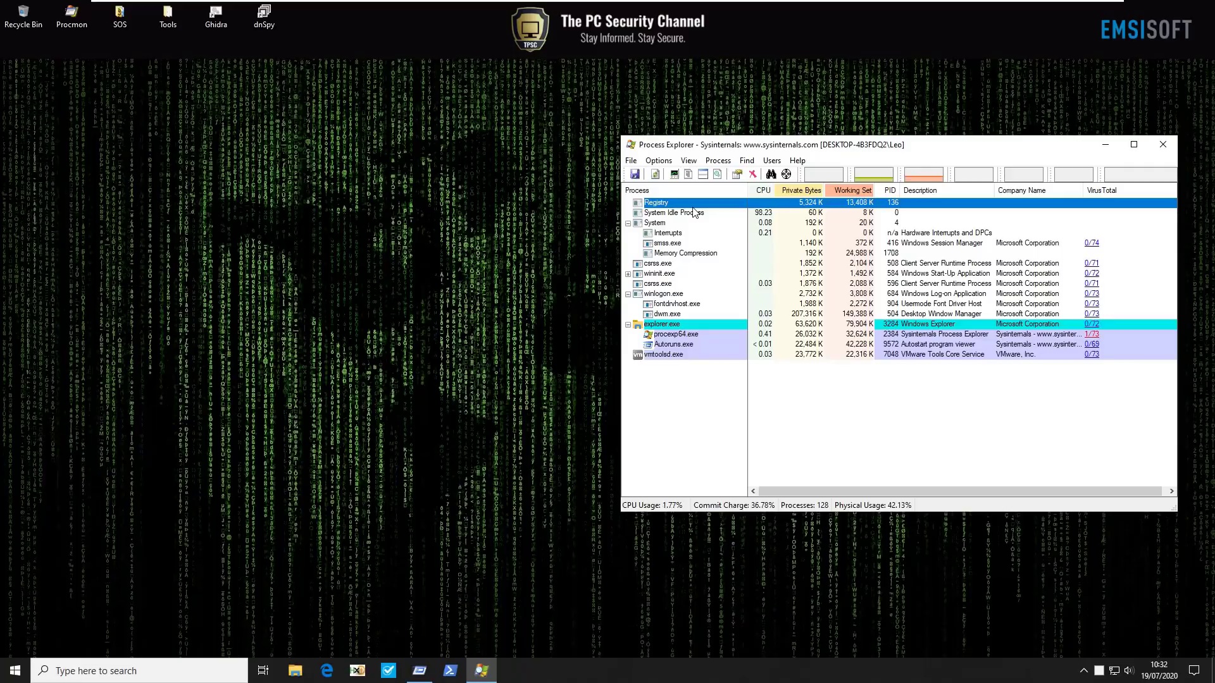
mouse_move(694, 215)
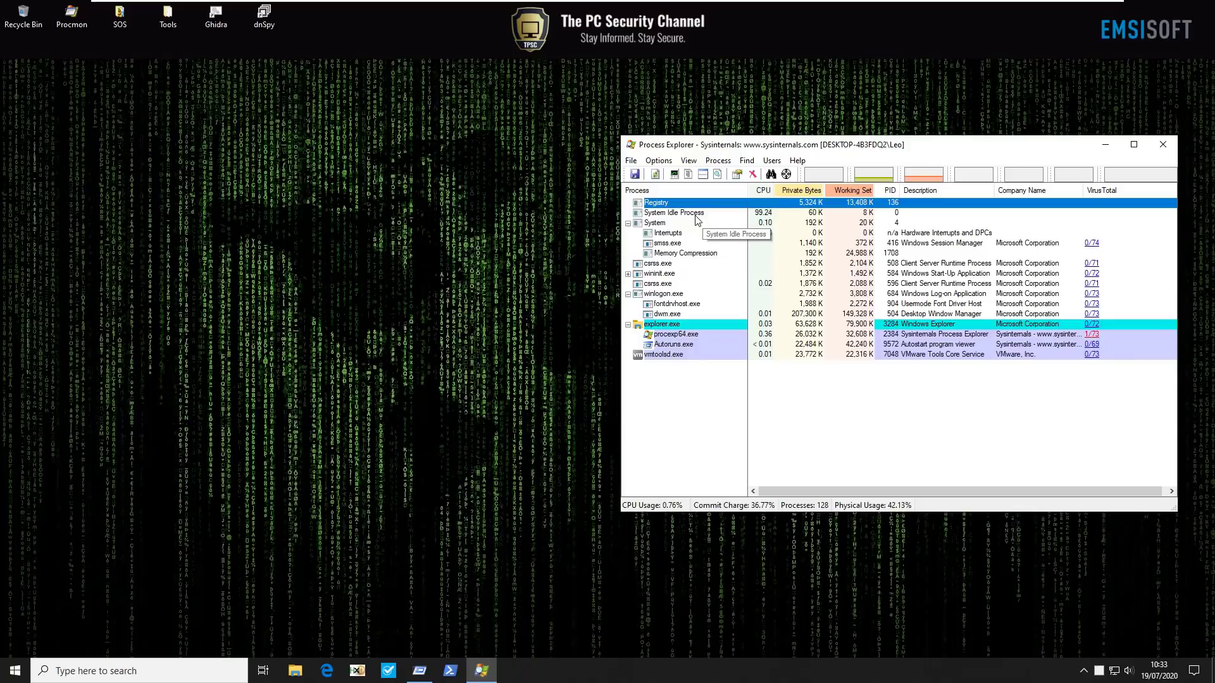
mouse_move(696, 219)
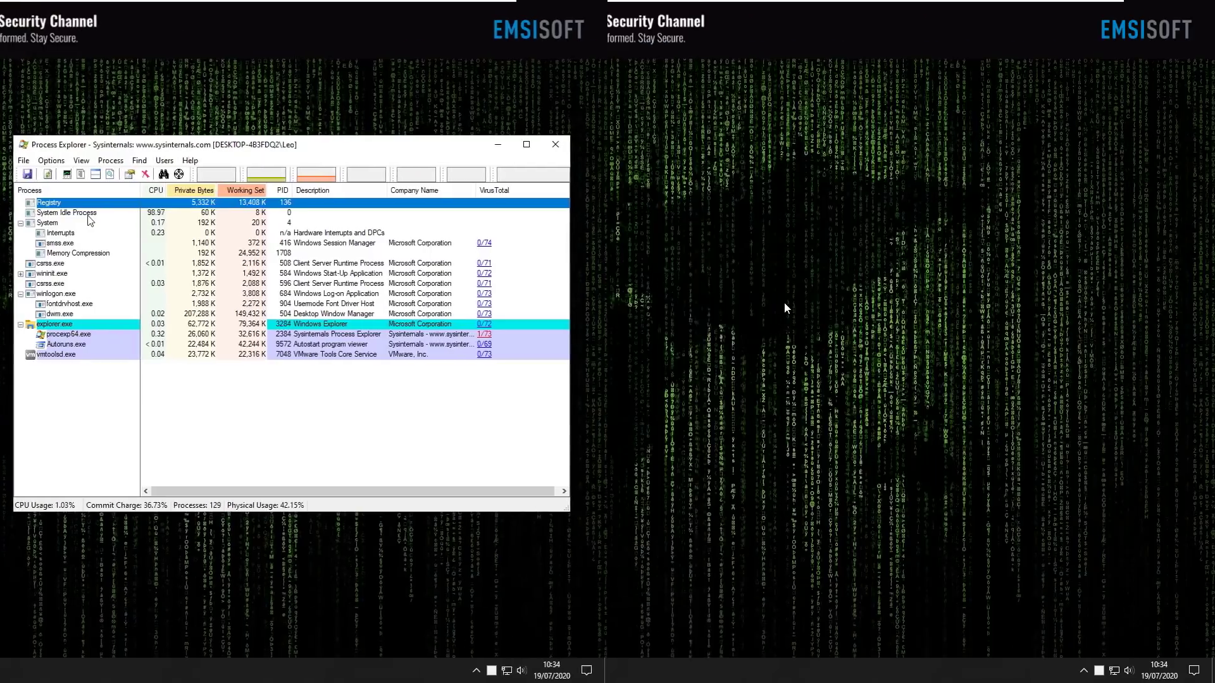
click(554, 144)
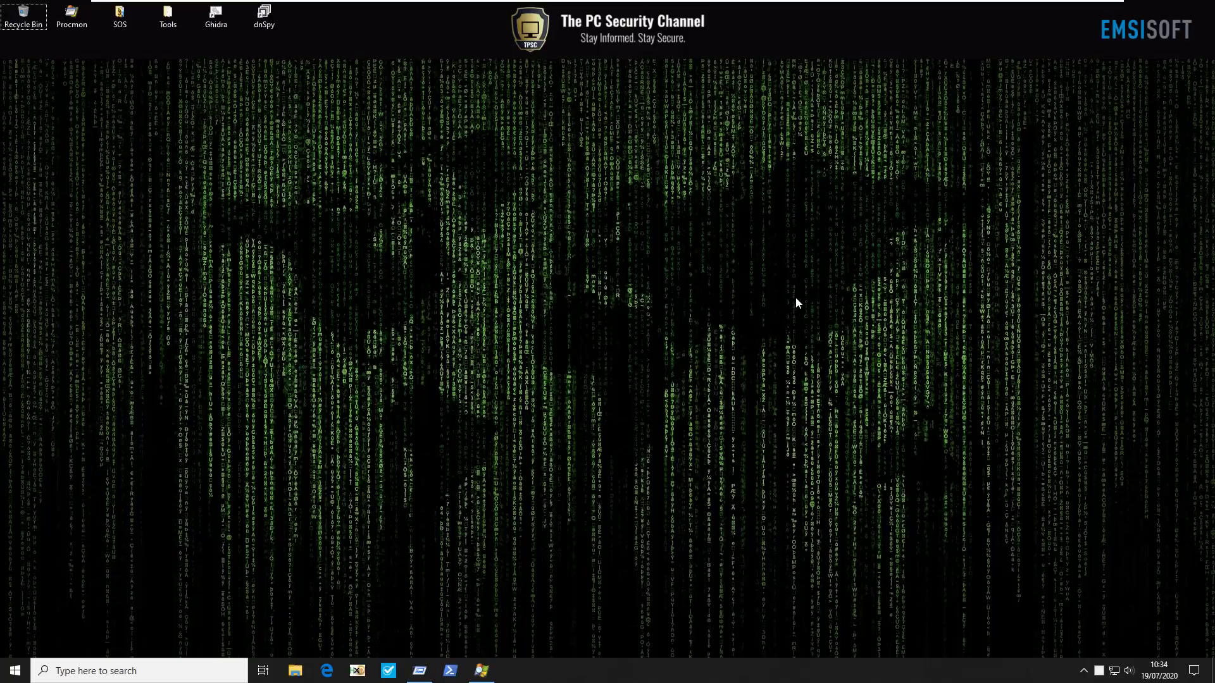
mouse_move(1009, 8)
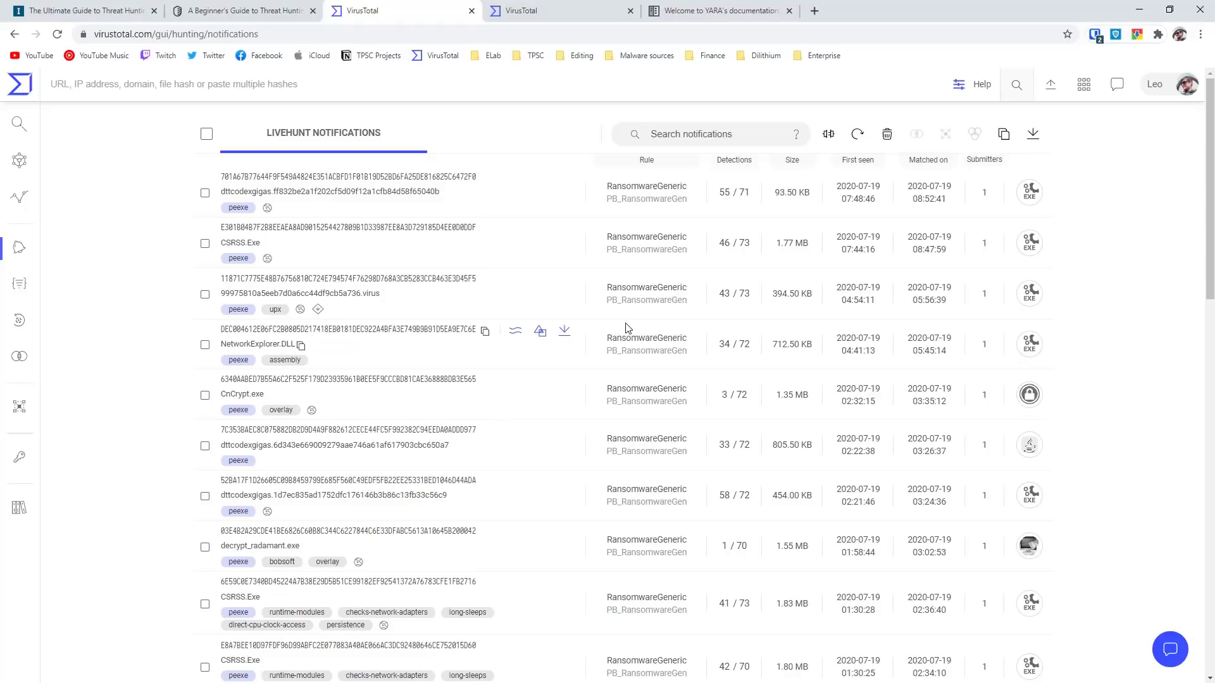
mouse_move(592, 295)
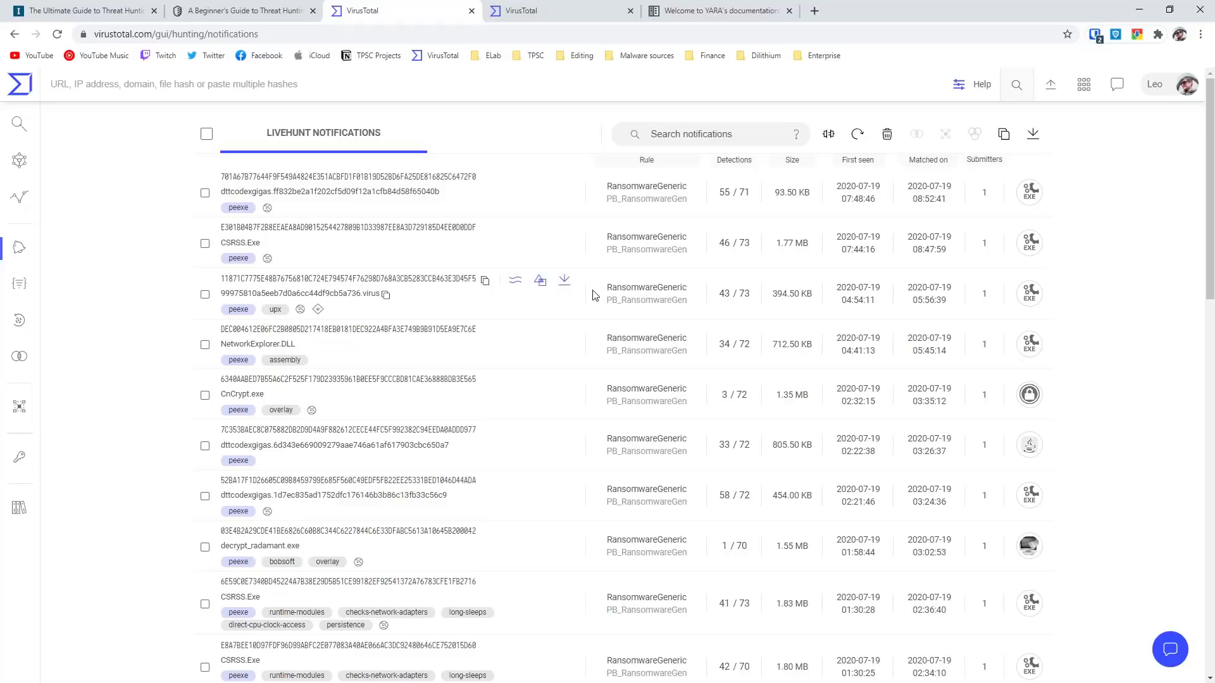
mouse_move(605, 319)
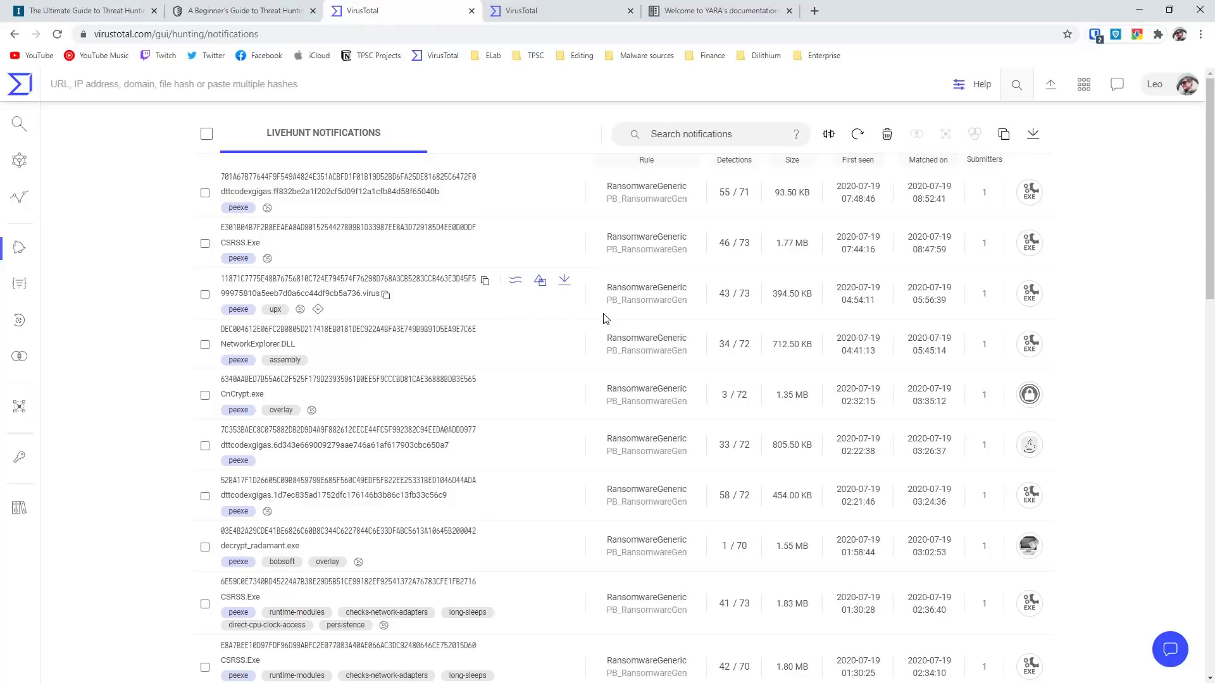
Step: Show the Livehunt notifications feed of RansomwareGeneric matches
click(716, 11)
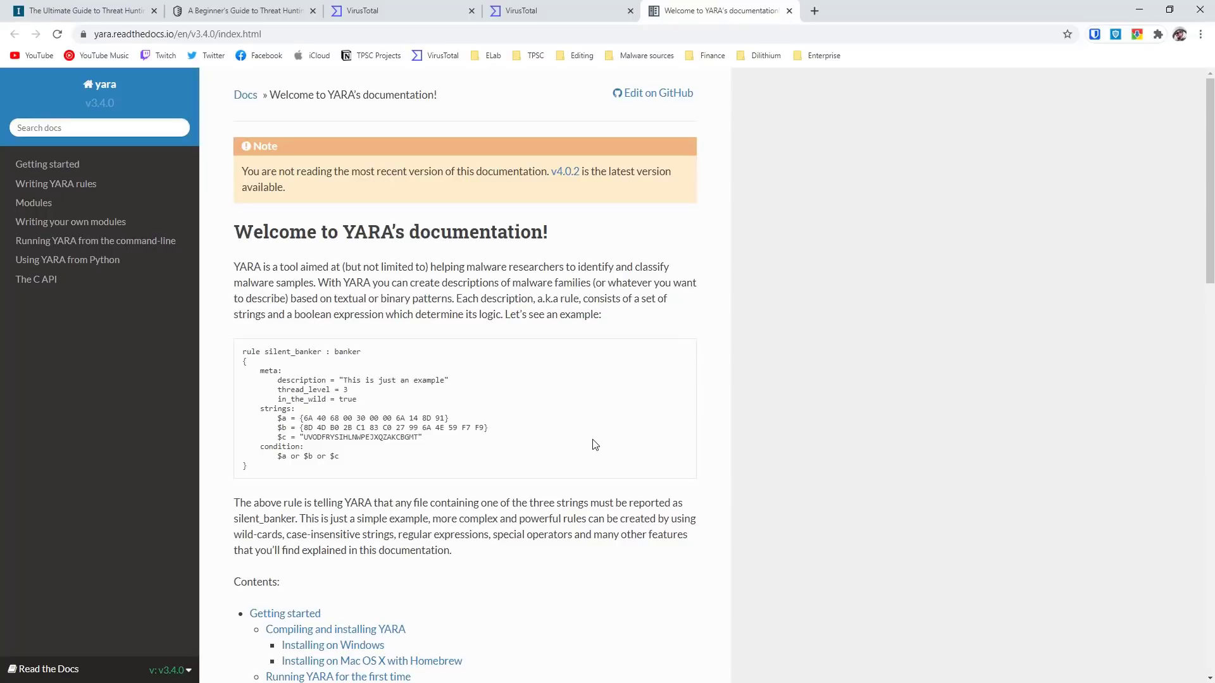
mouse_move(365, 412)
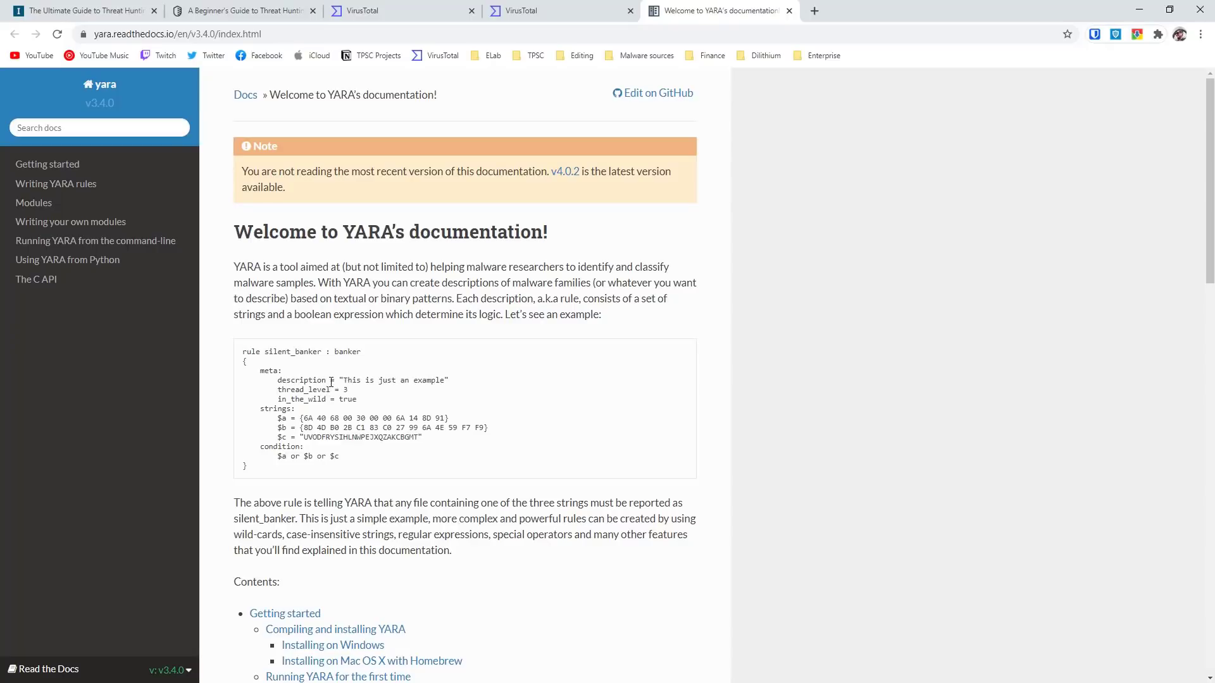
mouse_move(300, 410)
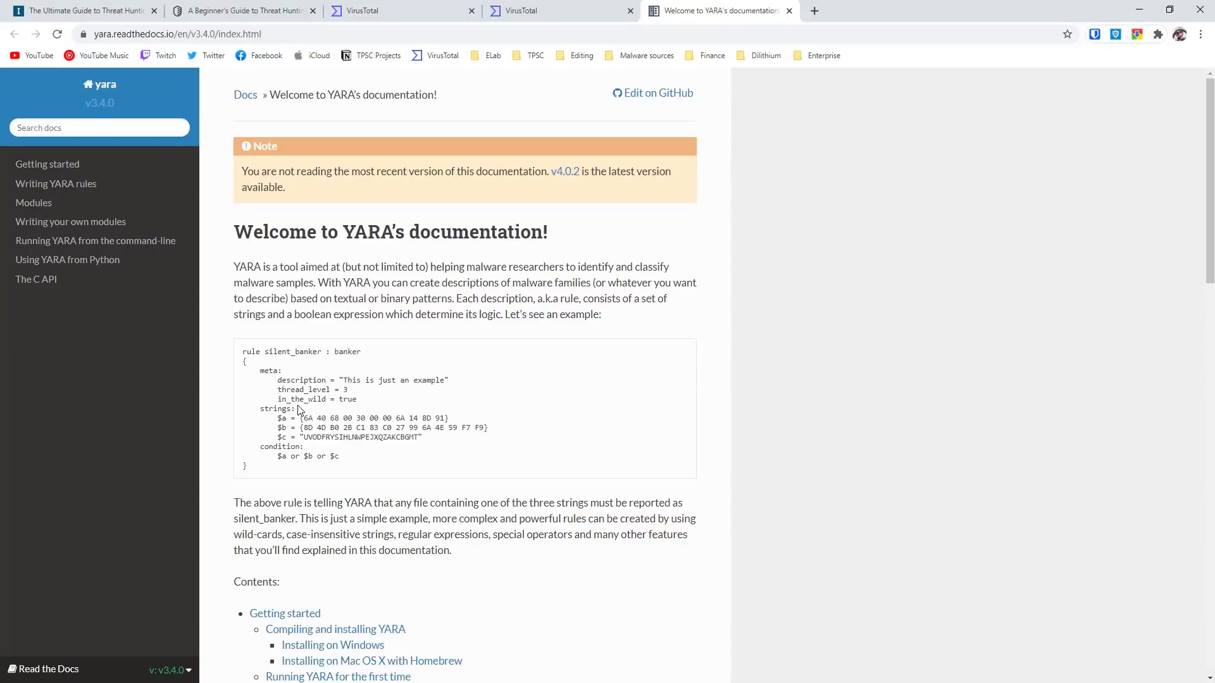
mouse_move(291, 427)
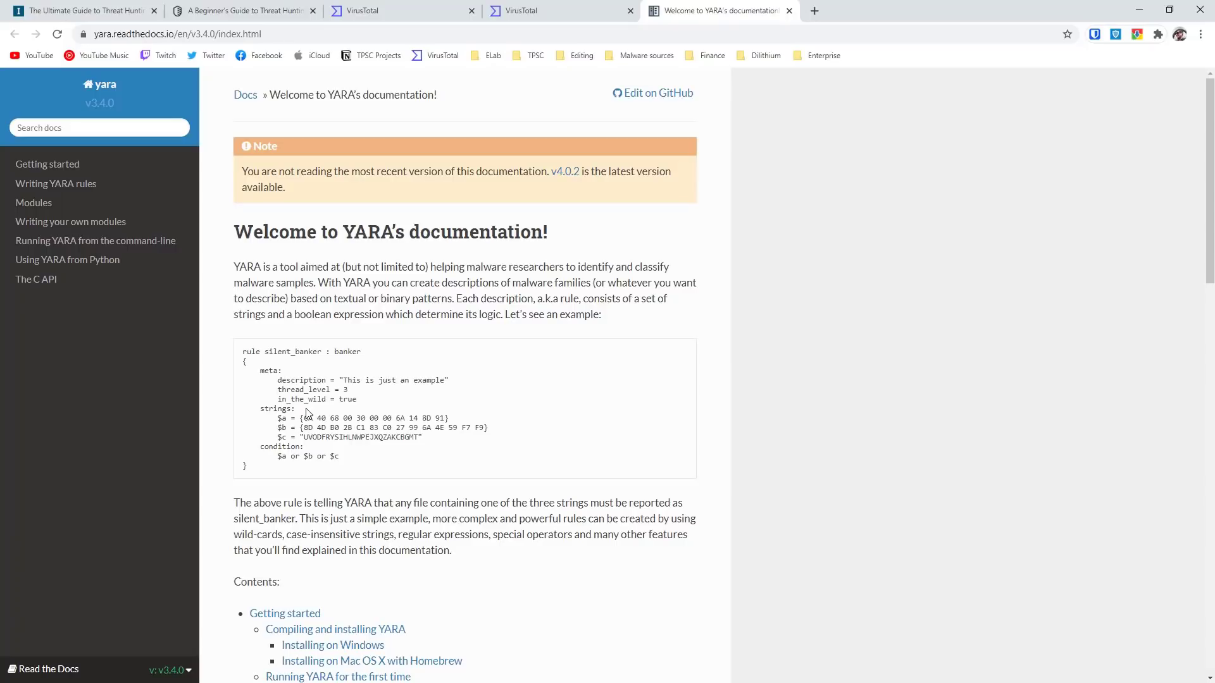
mouse_move(310, 416)
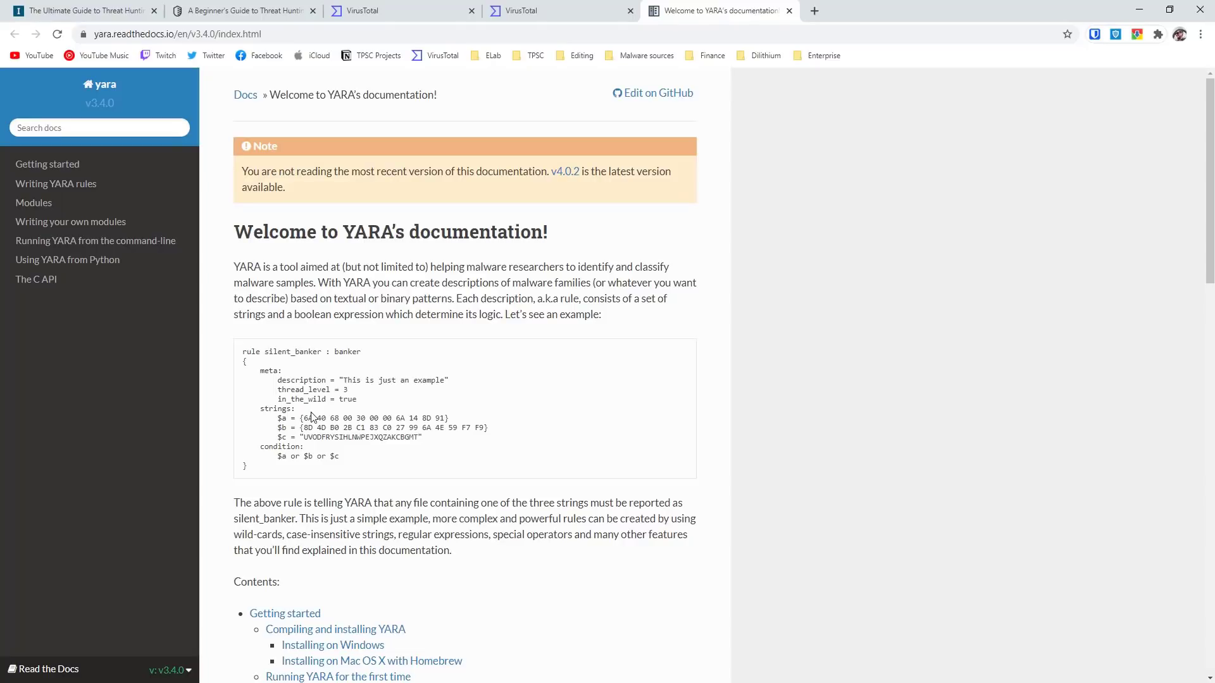
mouse_move(320, 439)
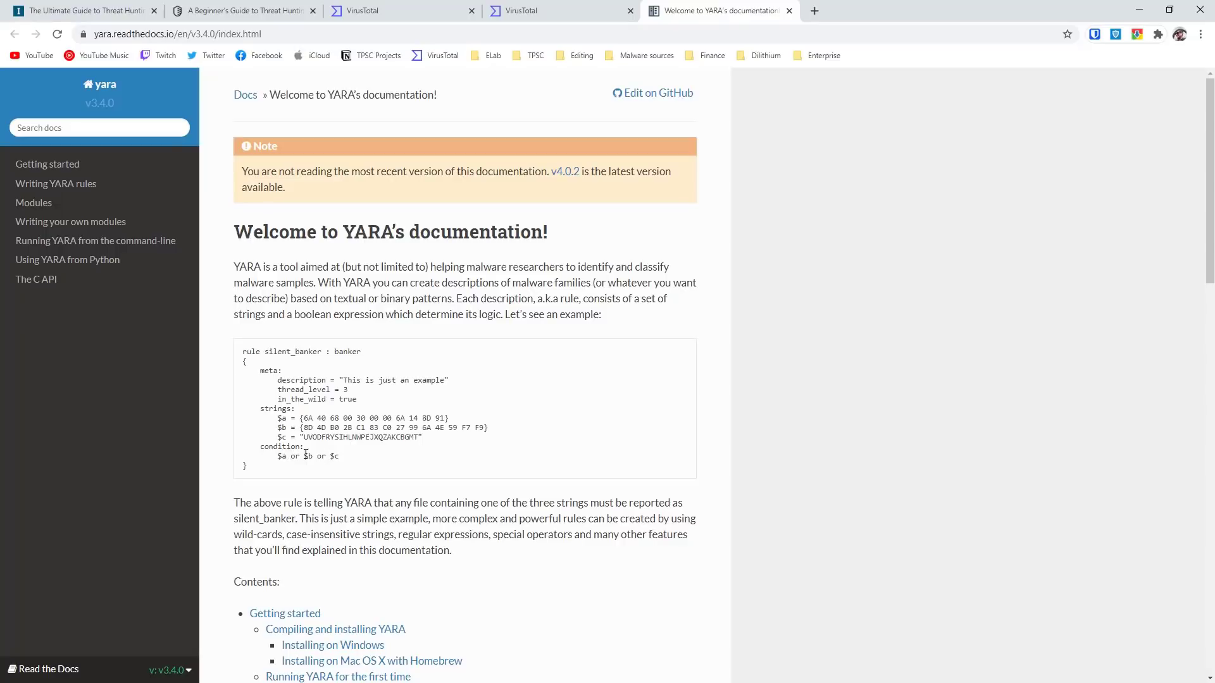
mouse_move(293, 467)
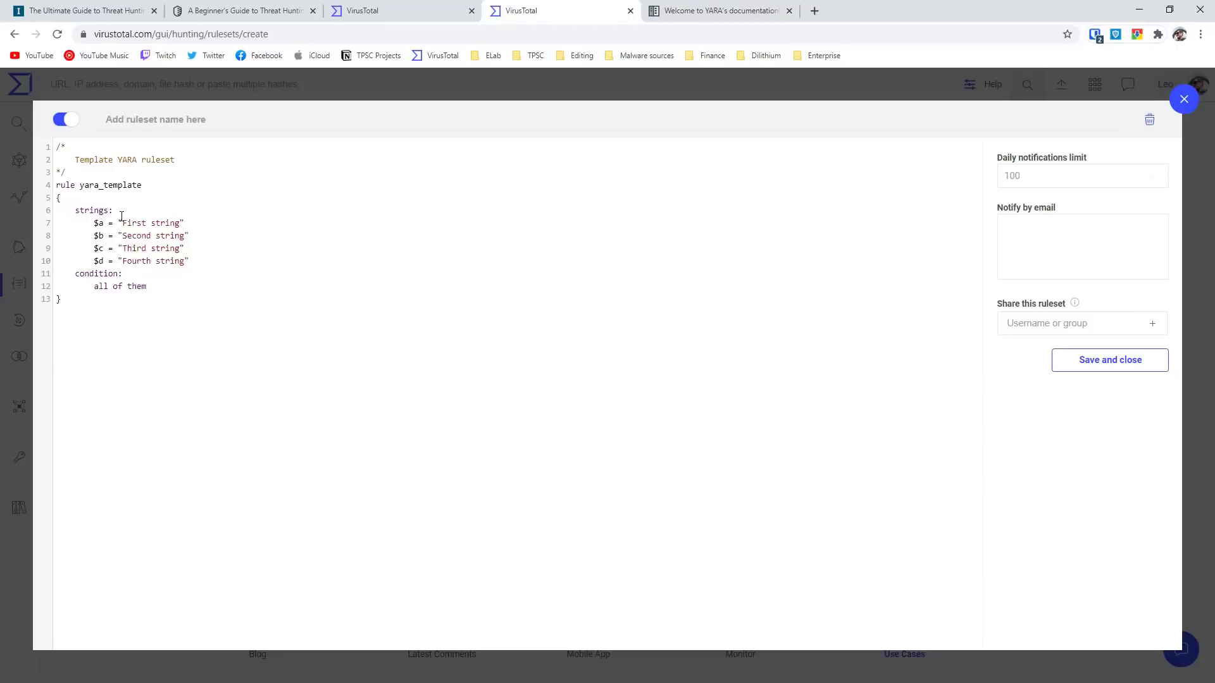
Step: Replace the $a and $b template strings with "encryption" and "your important files have been"
double_click(149, 222)
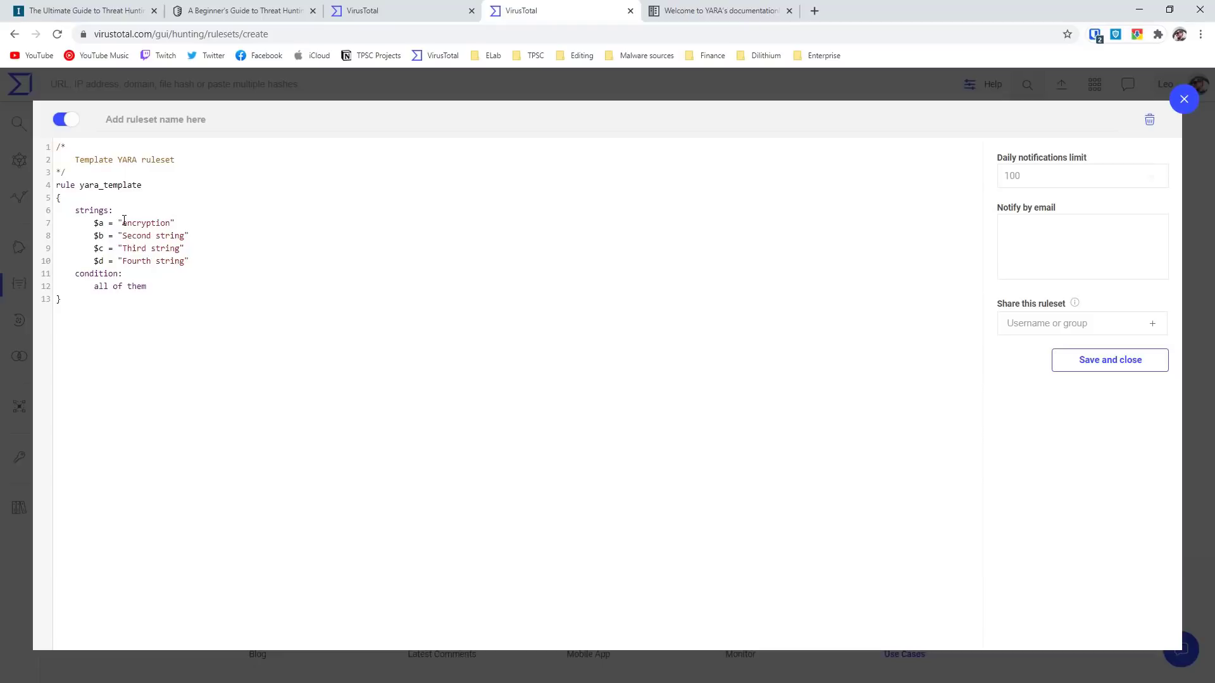
double_click(147, 235)
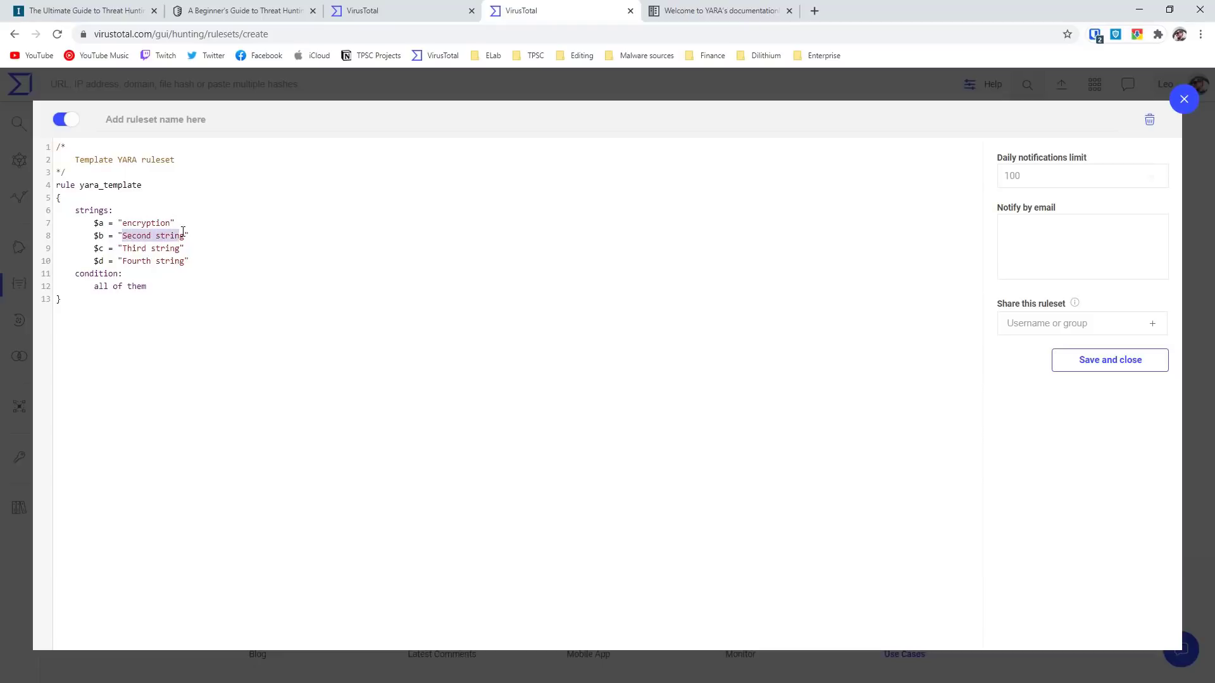
mouse_move(257, 178)
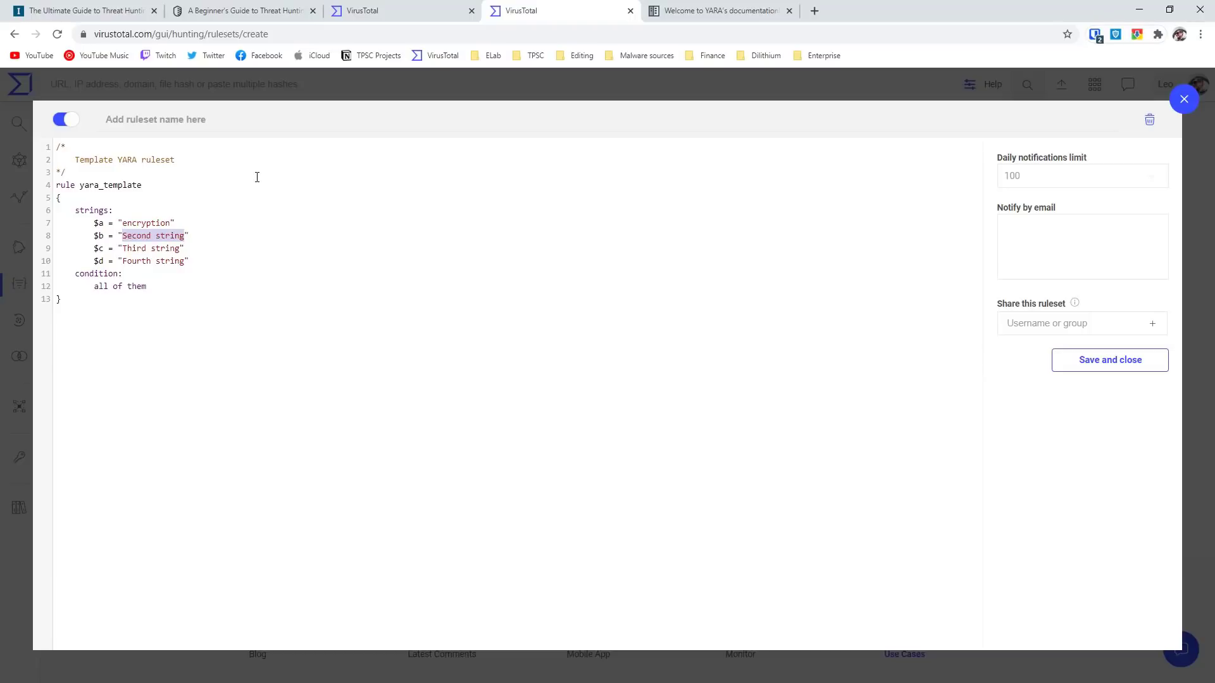
text(your important files have ")
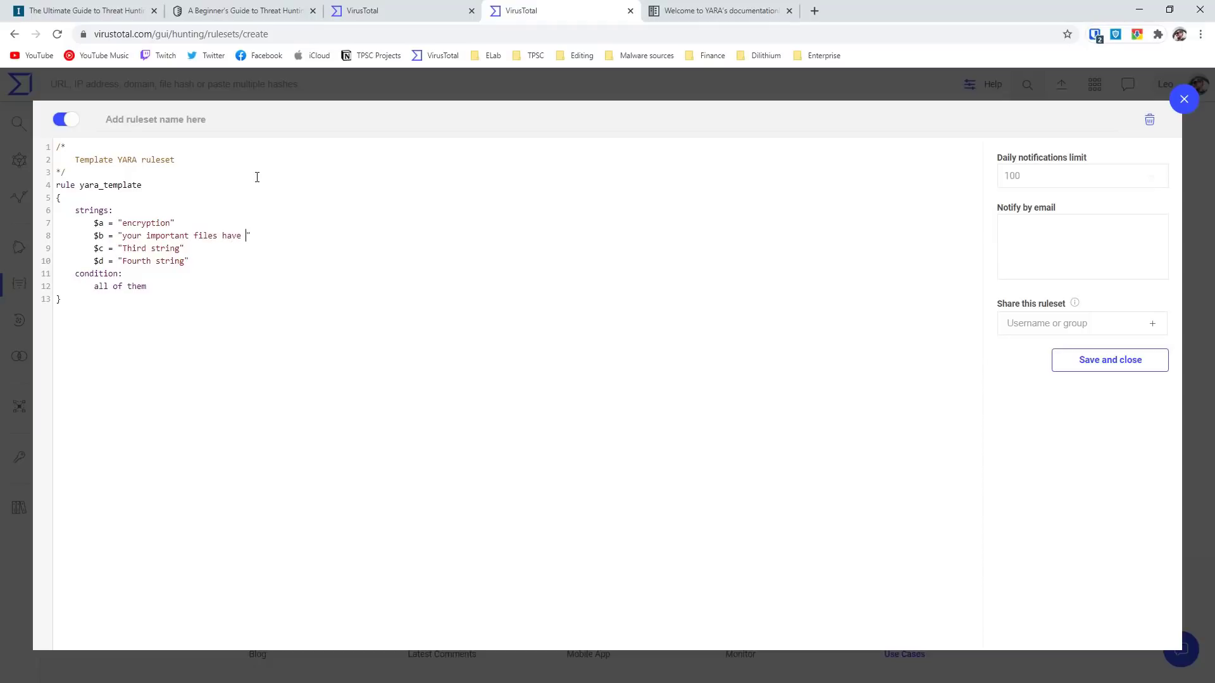
text(been)
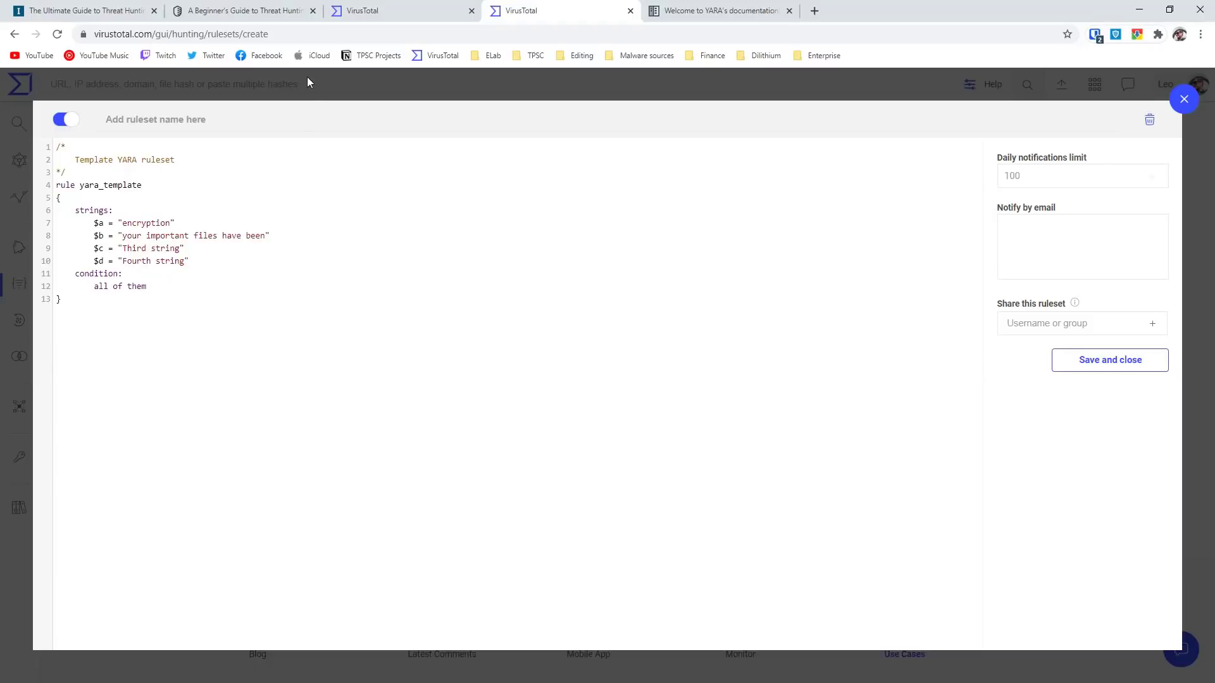
Step: Return to the Livehunt notifications feed listing RansomwareGeneric matches
click(1183, 99)
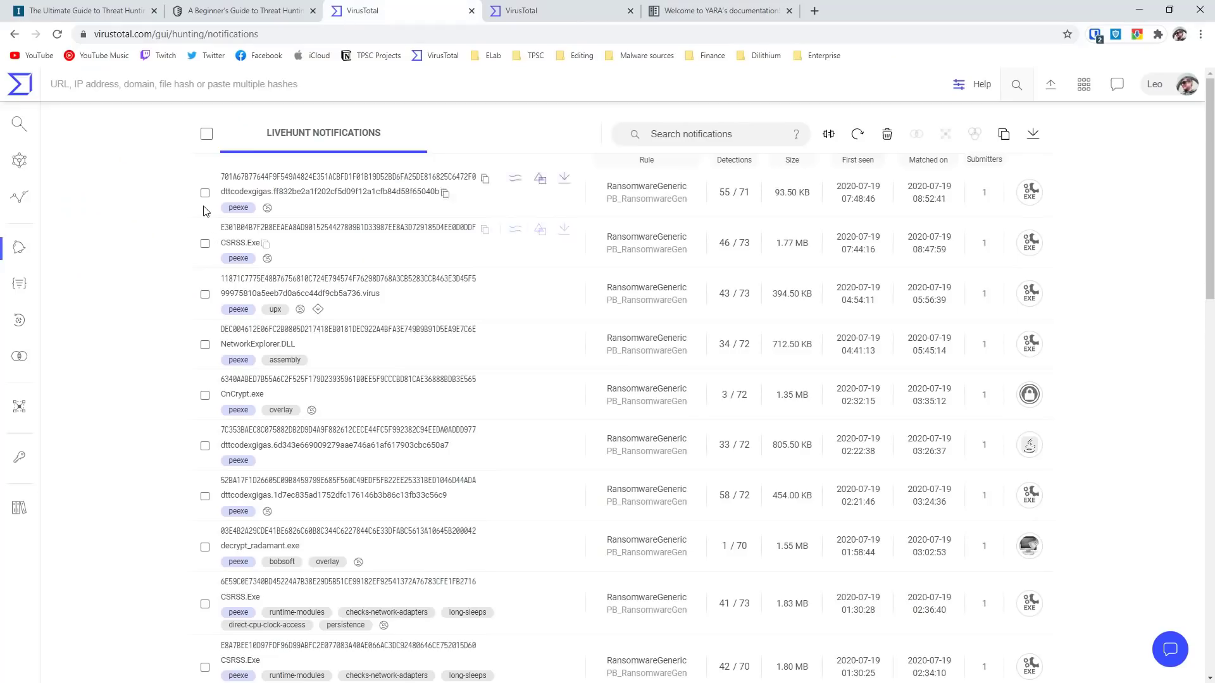
mouse_move(216, 239)
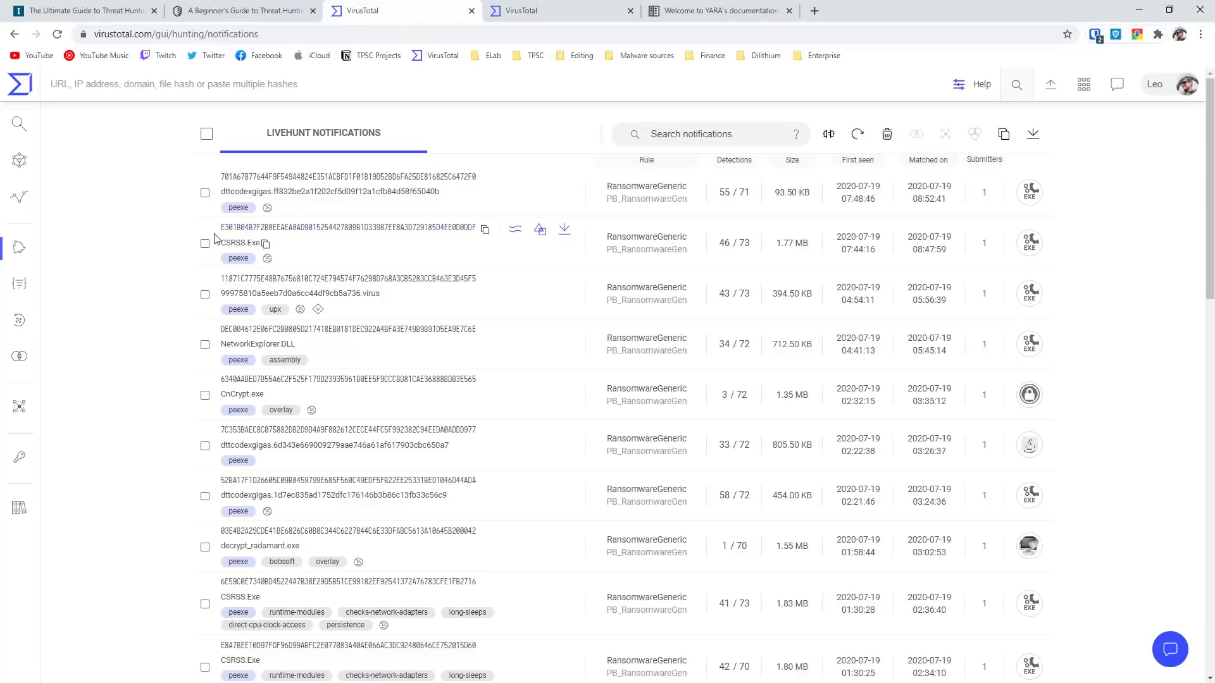
mouse_move(217, 181)
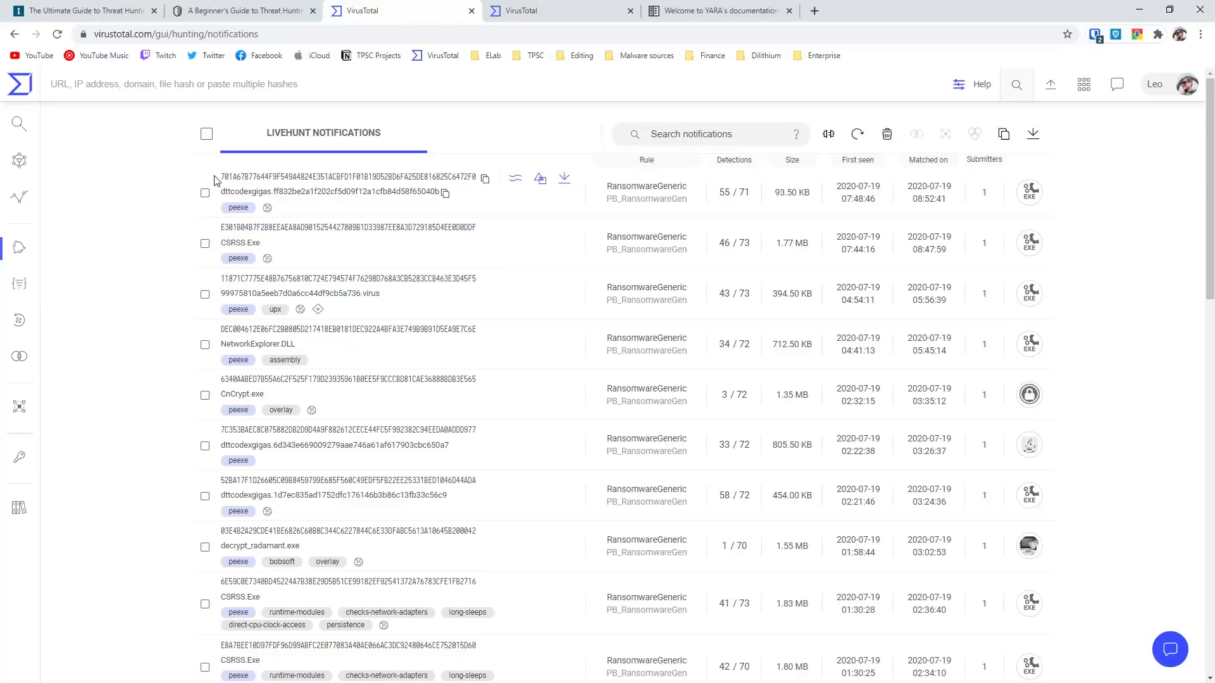
mouse_move(646, 198)
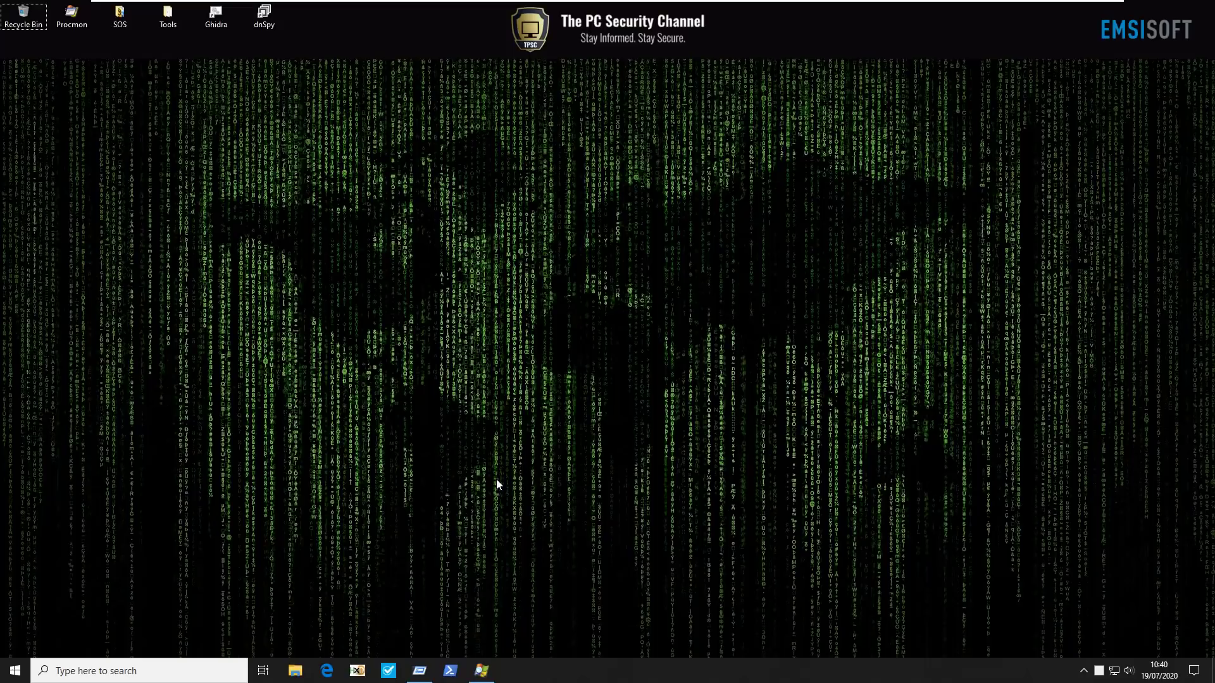
mouse_move(496, 532)
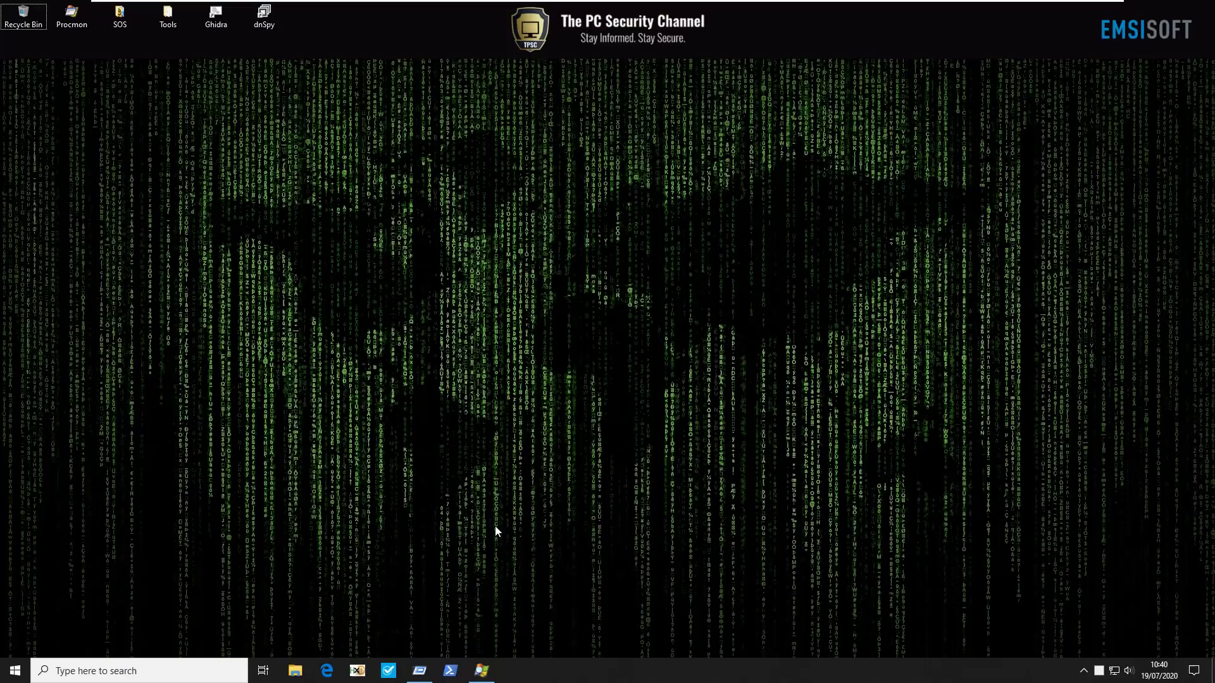